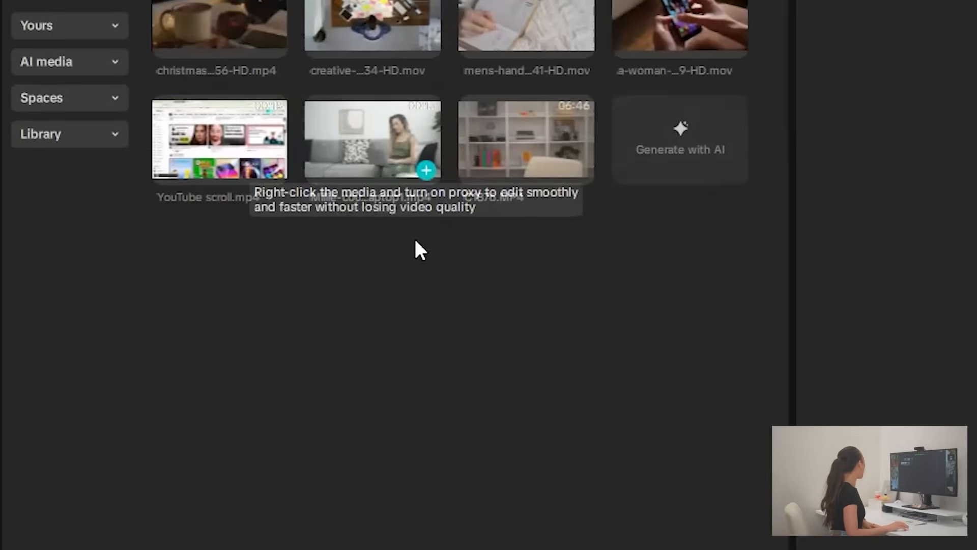
Switch the couch-and-laptop clip in the media library to use a proxy file.
right_click(372, 138)
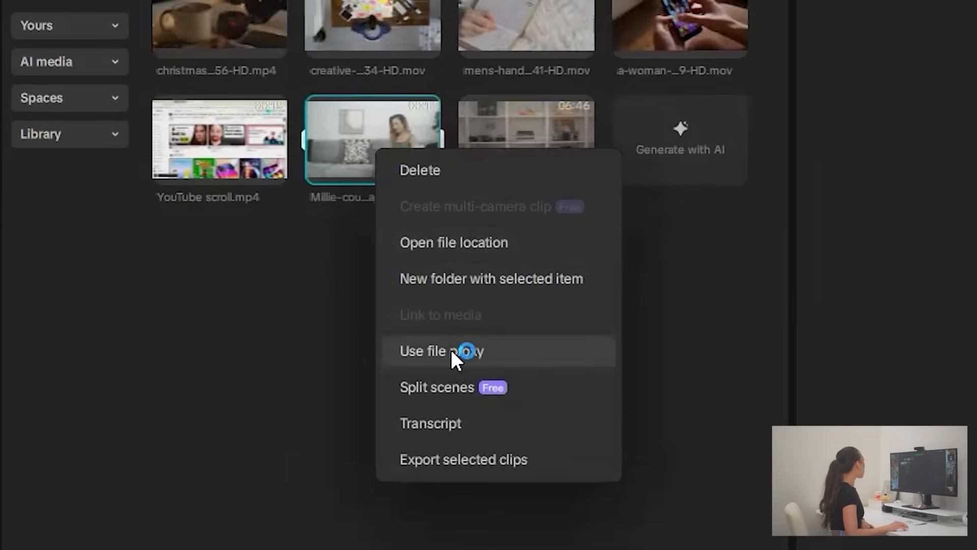
click(441, 350)
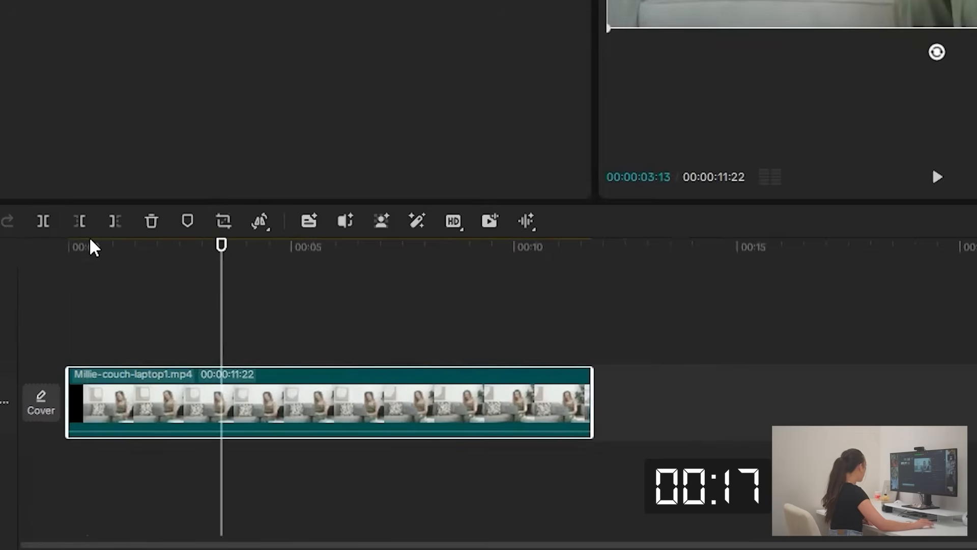
Trim the couch clip's start, split it at 5:21, and delete the piece after the cut.
click(80, 221)
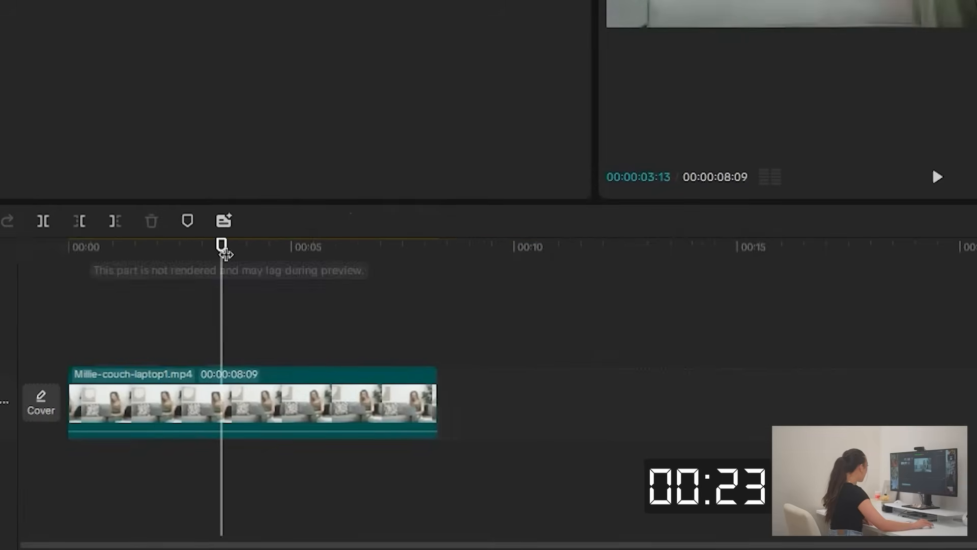
click(250, 402)
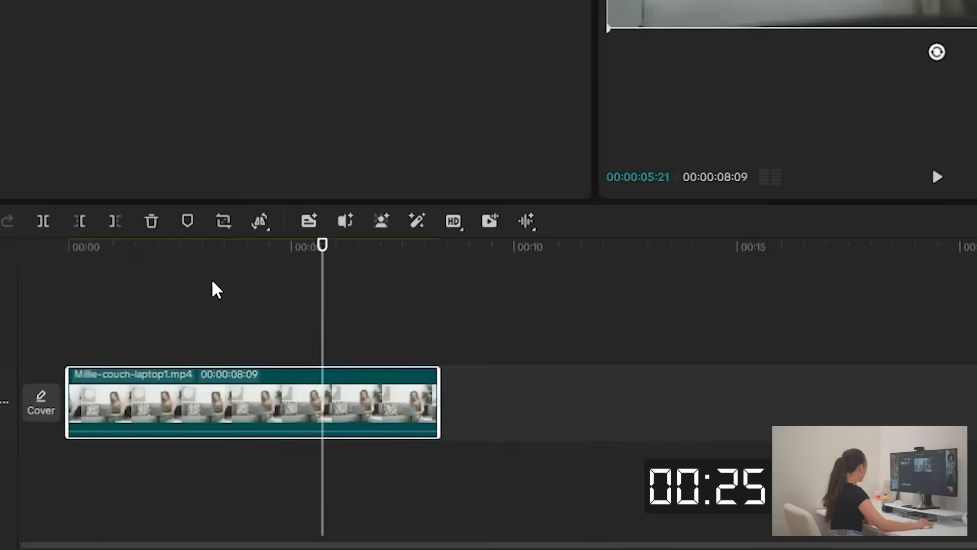
click(151, 221)
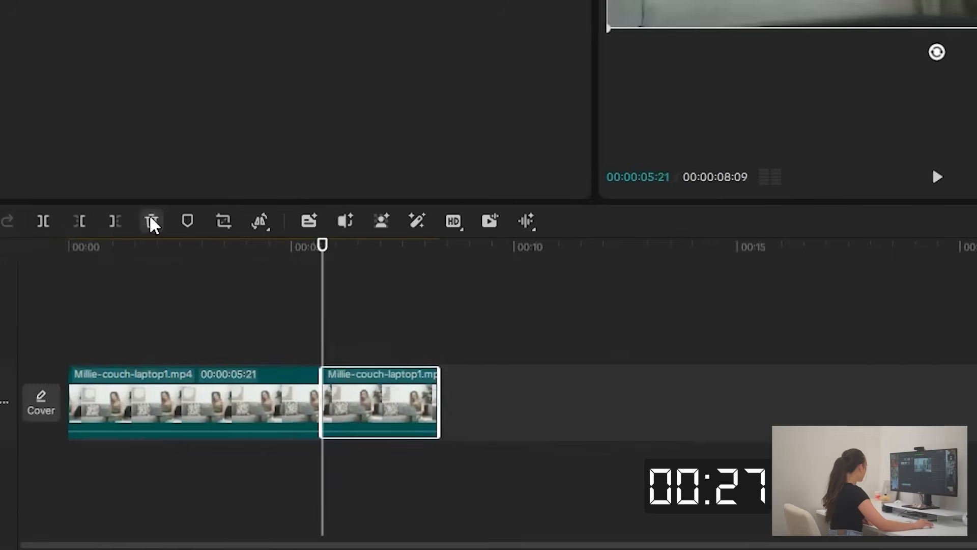
click(151, 221)
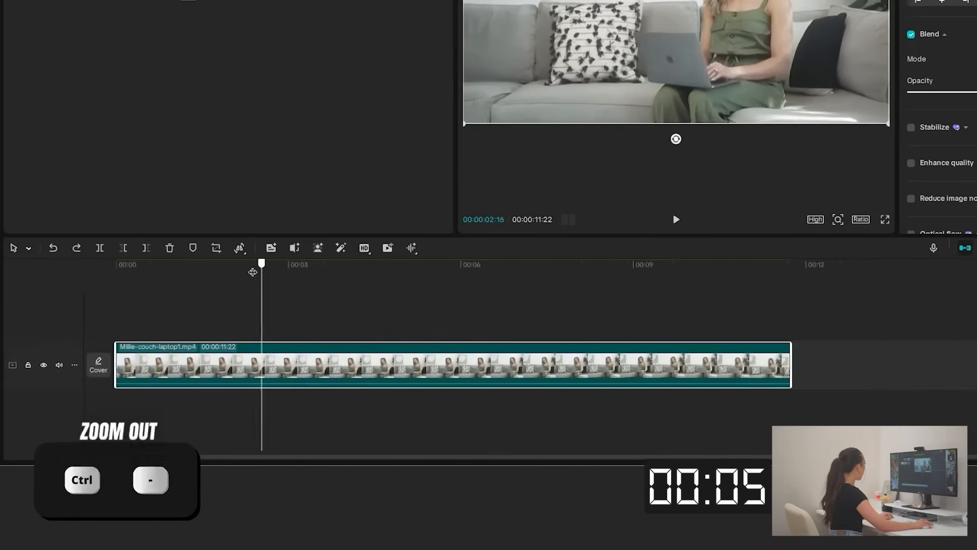
Trim both ends of the couch clip to 5:17, split it at 2:19, and select the later piece.
key(q)
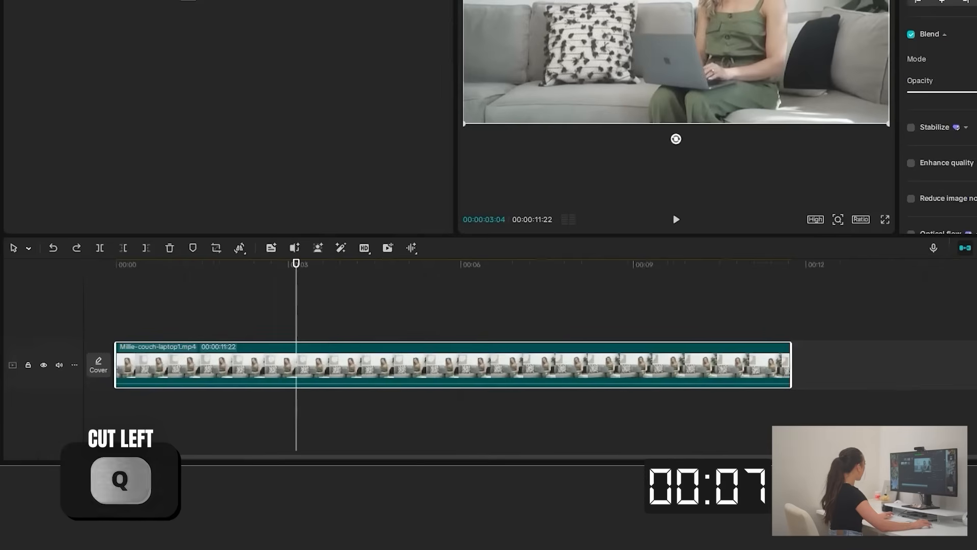
key(q)
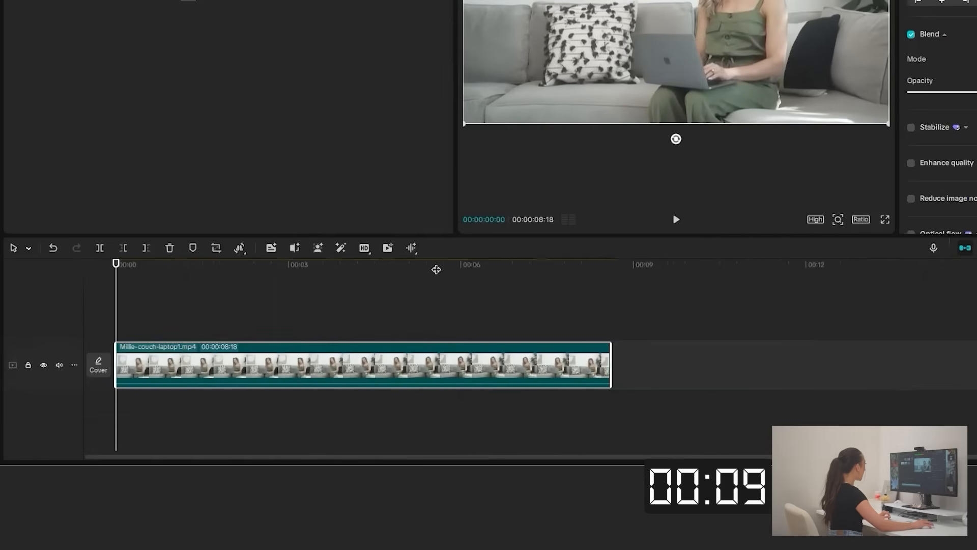
key(w)
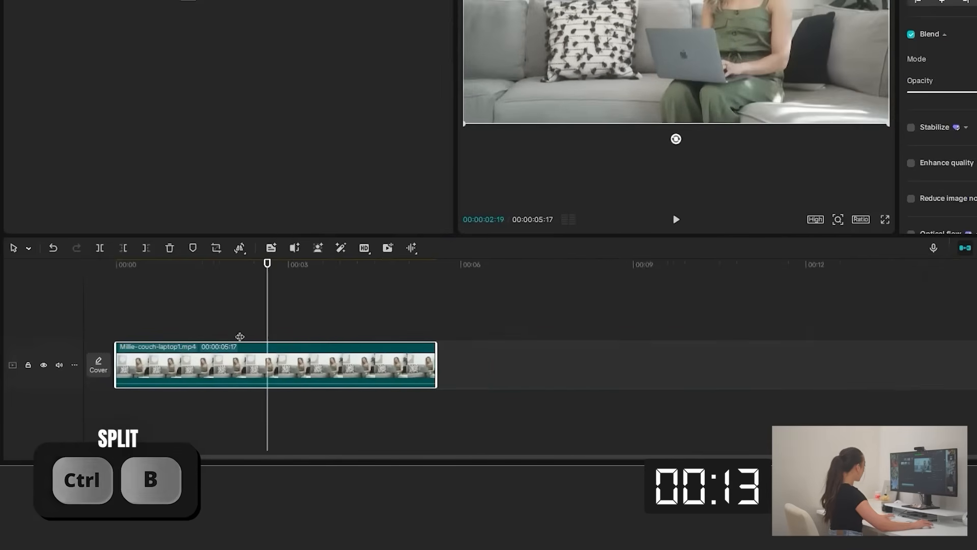
key(ctrl+b)
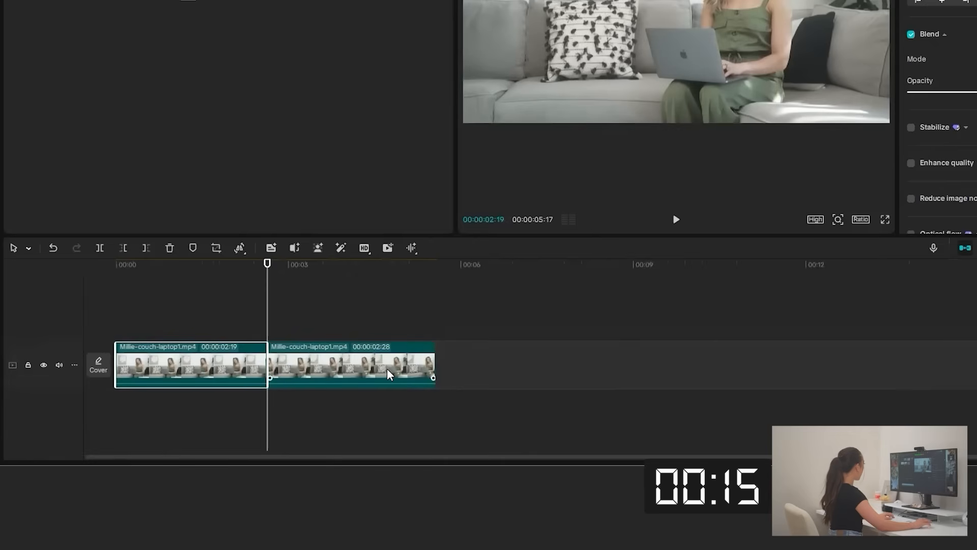
click(350, 365)
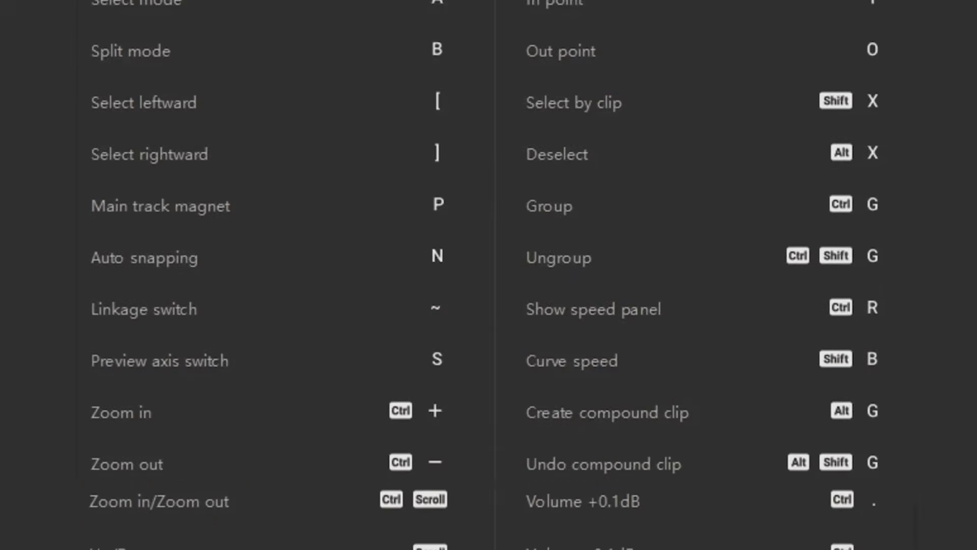
Scroll down through the keyboard shortcuts list.
scroll(down, 3)
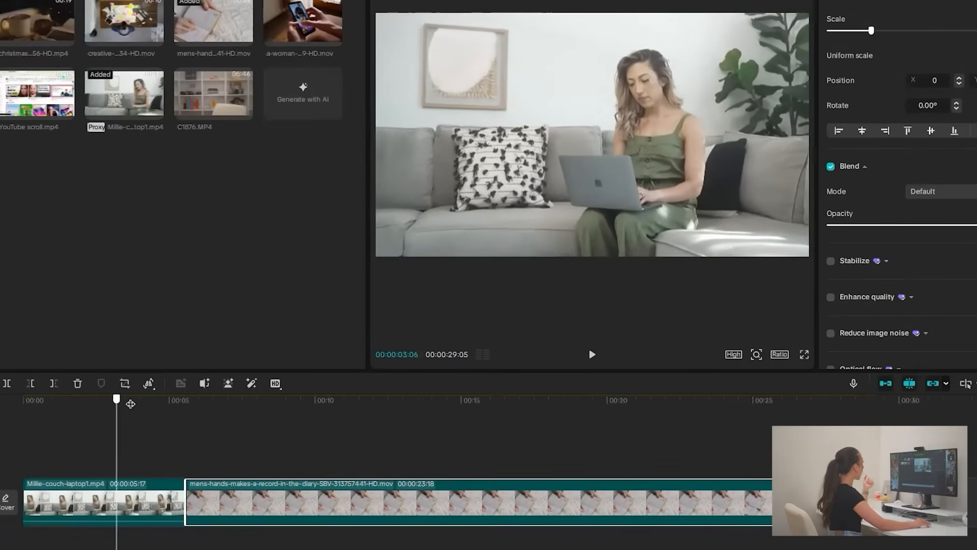
Add a transform keyframe to the diary clip at 5:17 with 100% scale, centered position, zero rotation.
click(303, 399)
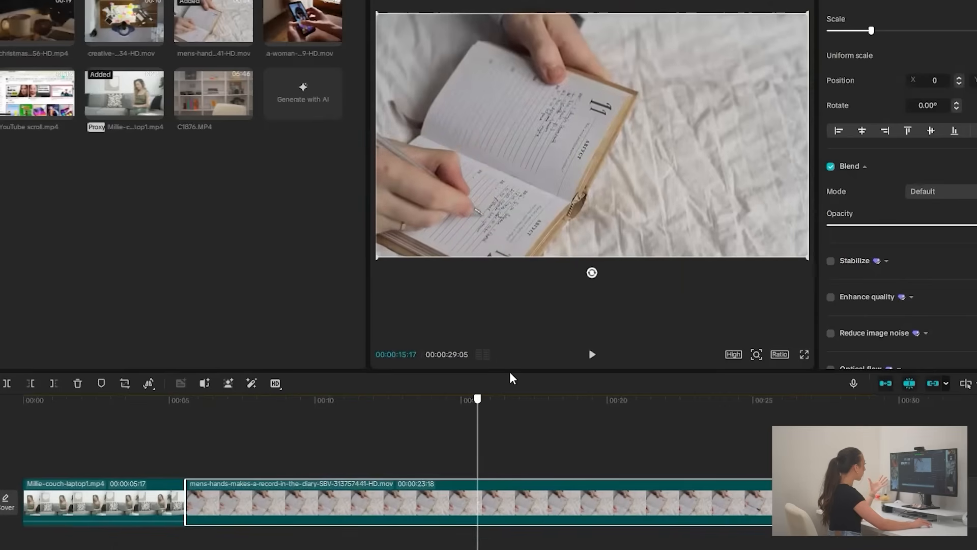
click(510, 400)
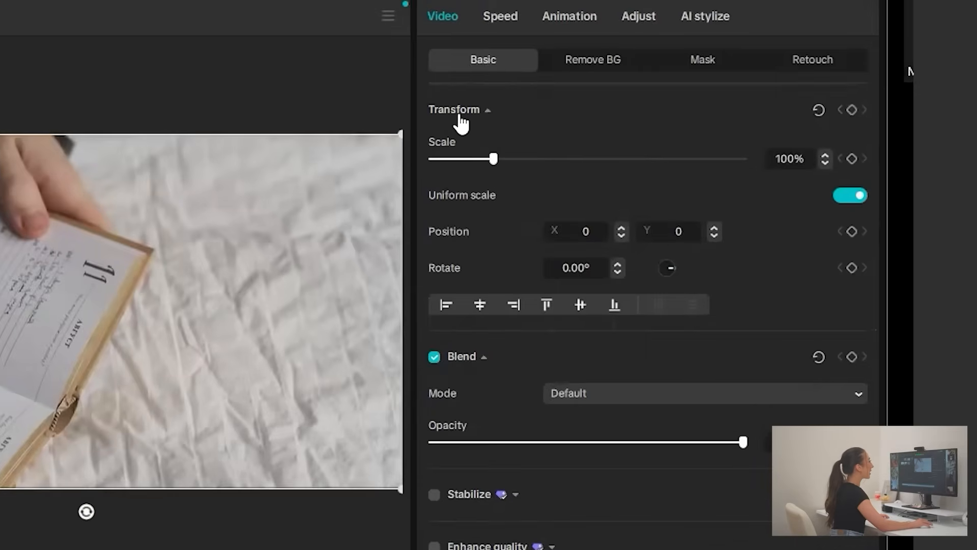
mouse_move(853, 110)
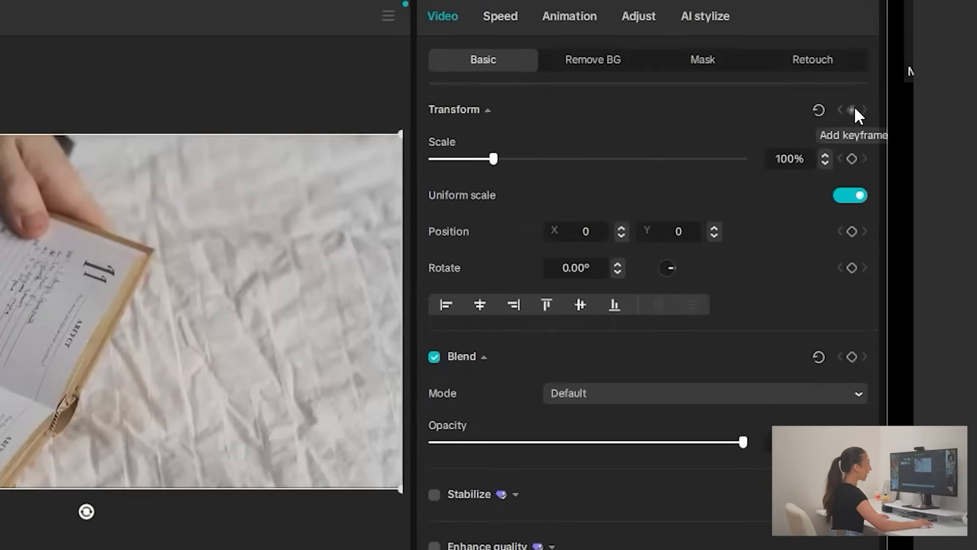
click(861, 110)
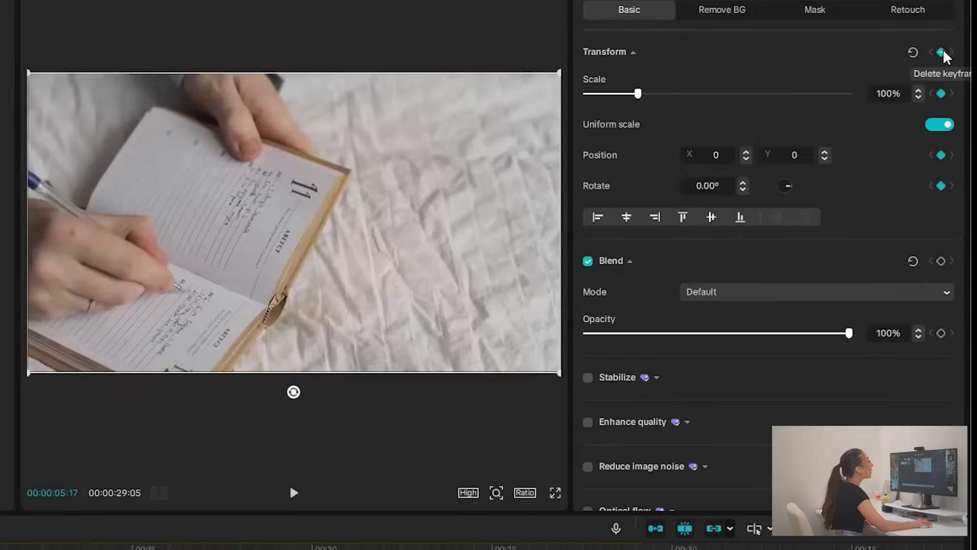
mouse_move(630, 57)
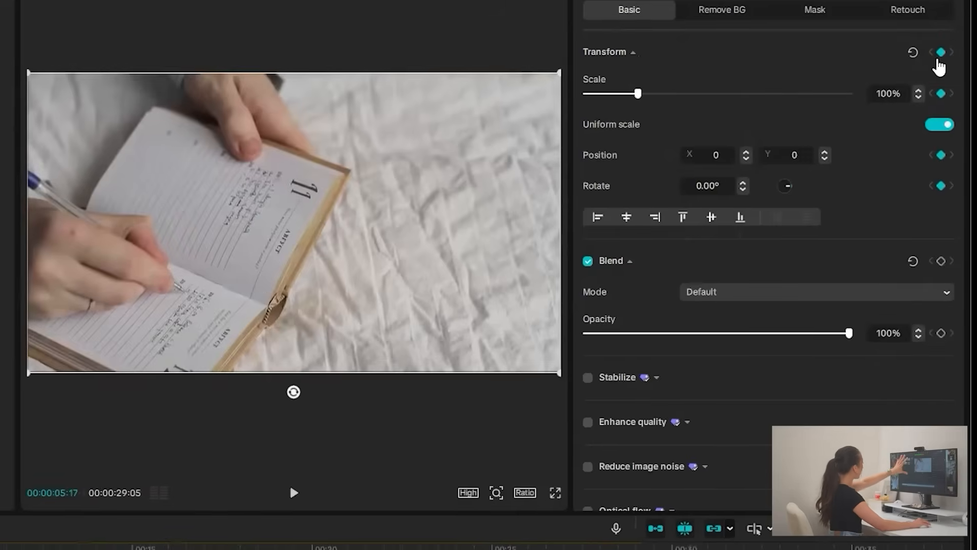
mouse_move(347, 164)
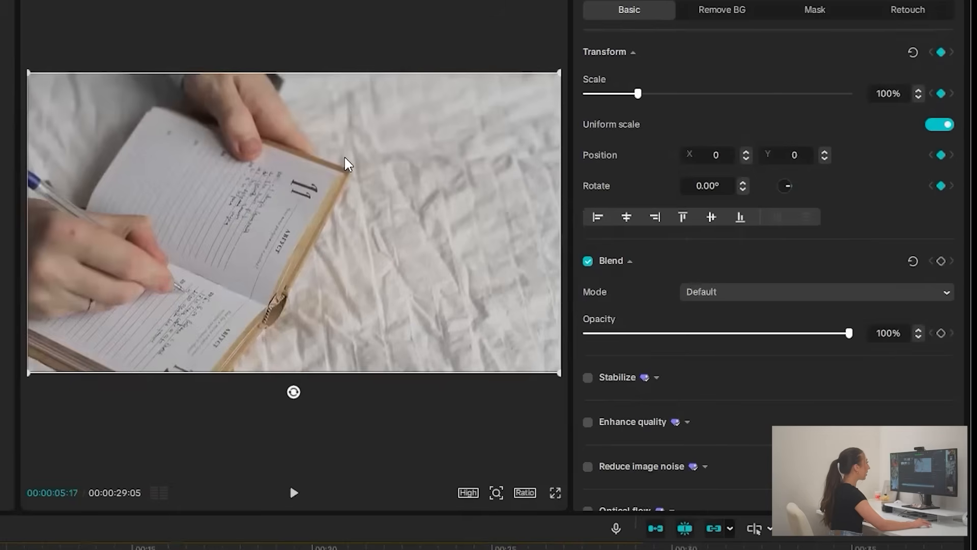
mouse_move(635, 100)
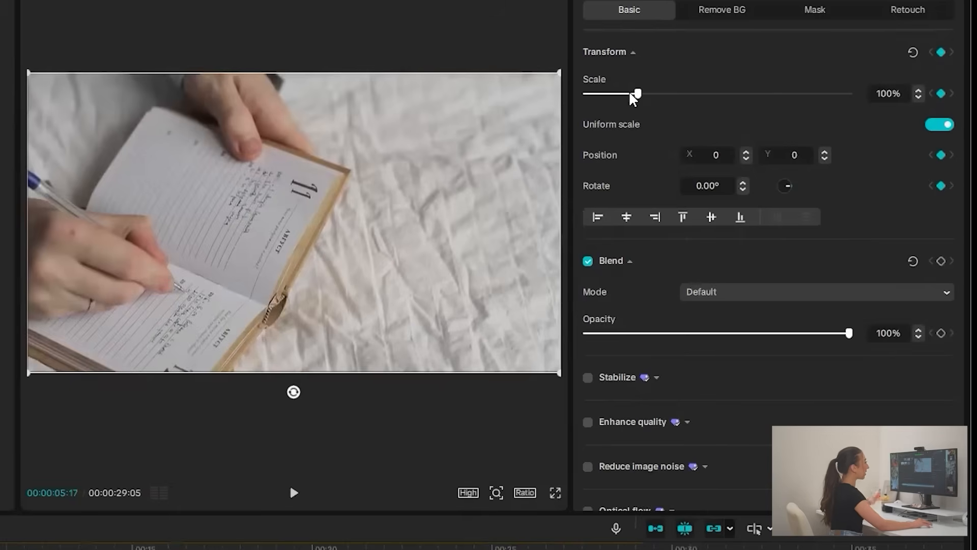
mouse_move(957, 39)
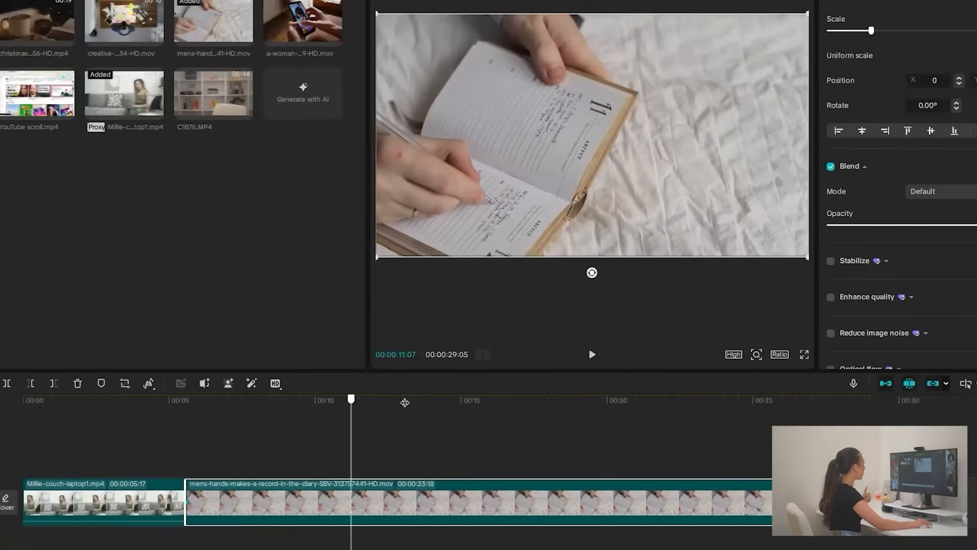
Cut the diary clip at the 15:22 playhead so it runs 10:05.
click(482, 399)
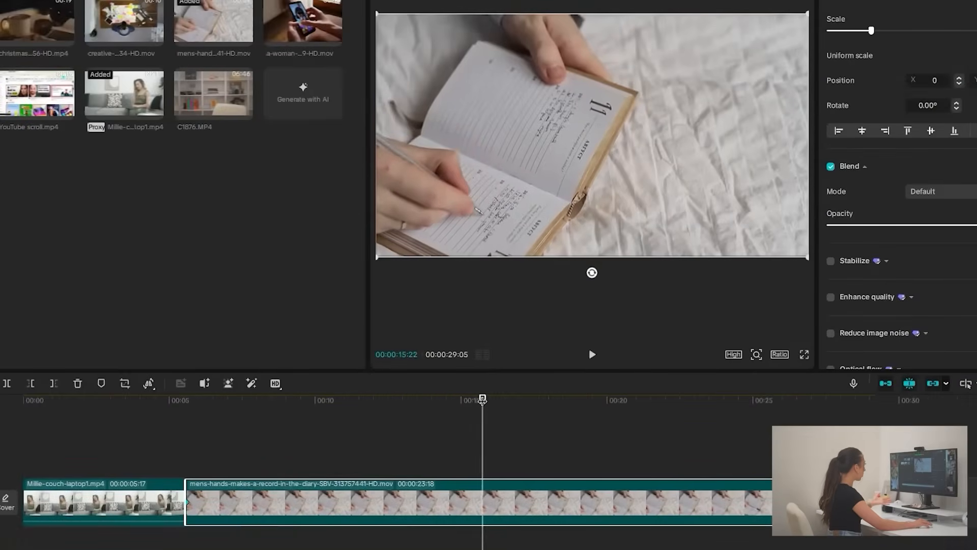
key(w)
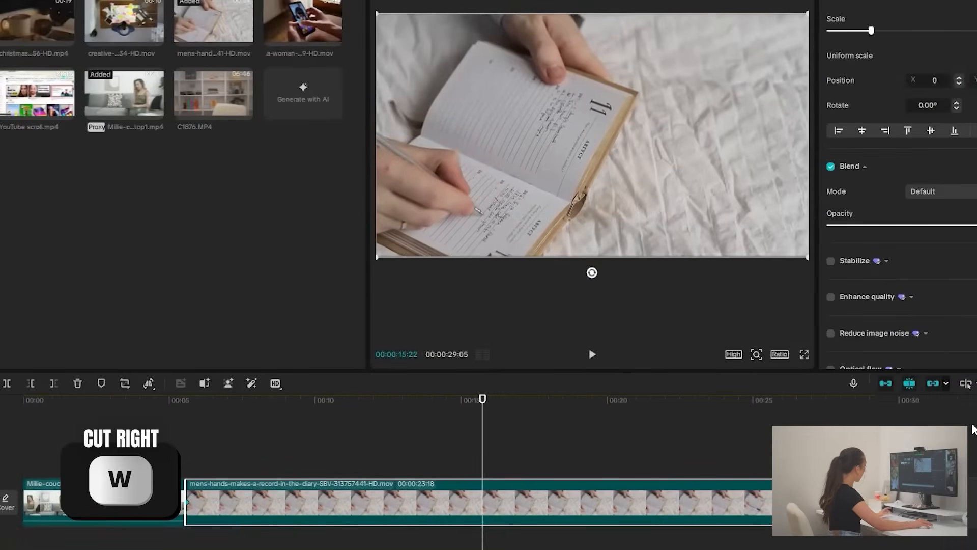
key(w)
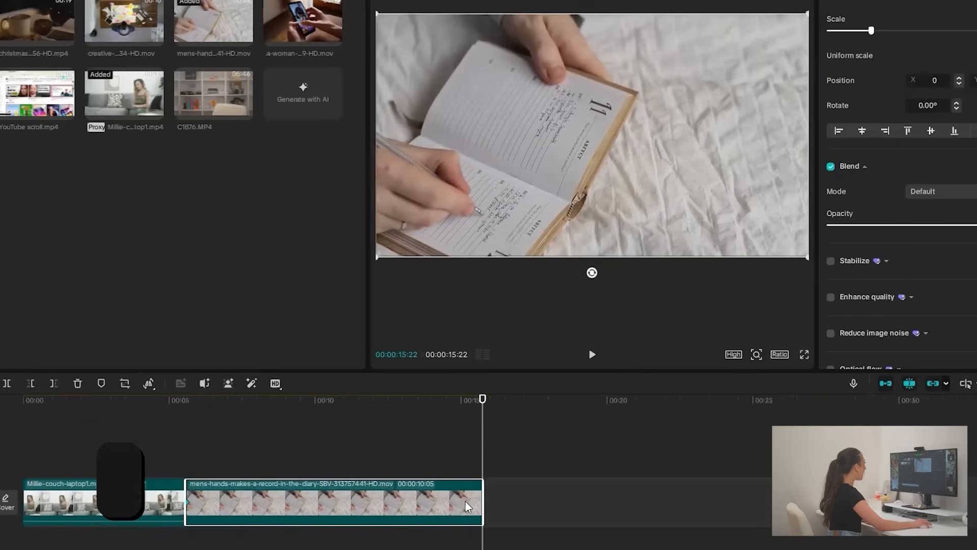
mouse_move(547, 245)
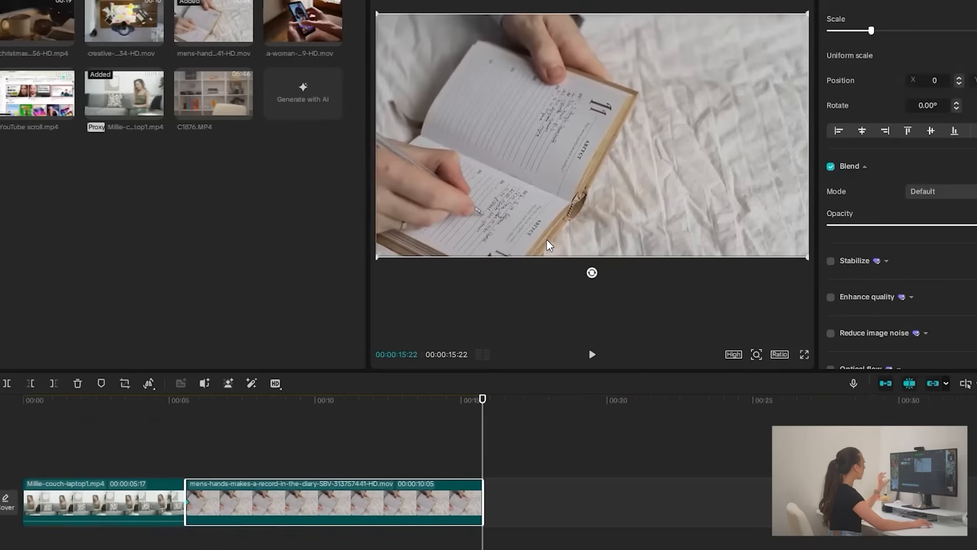
mouse_move(499, 411)
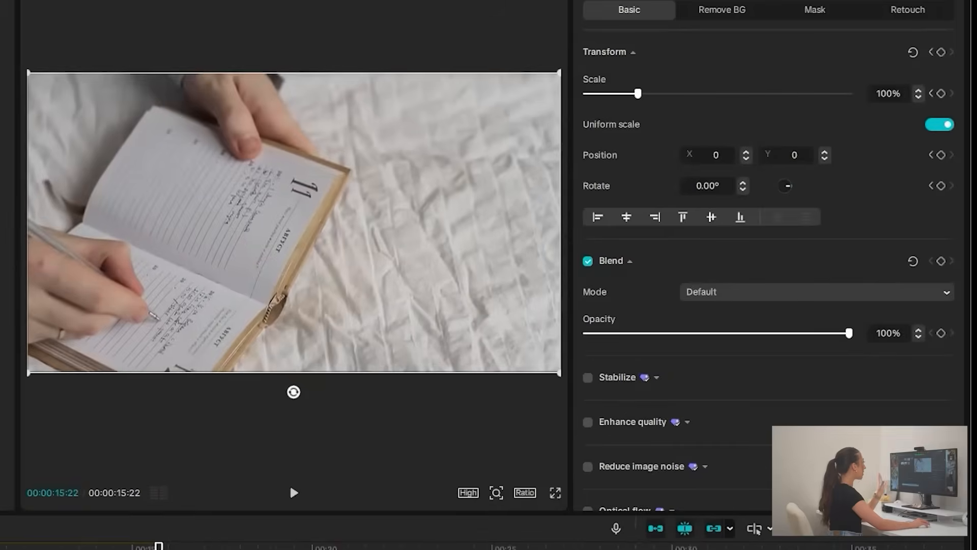
mouse_move(677, 93)
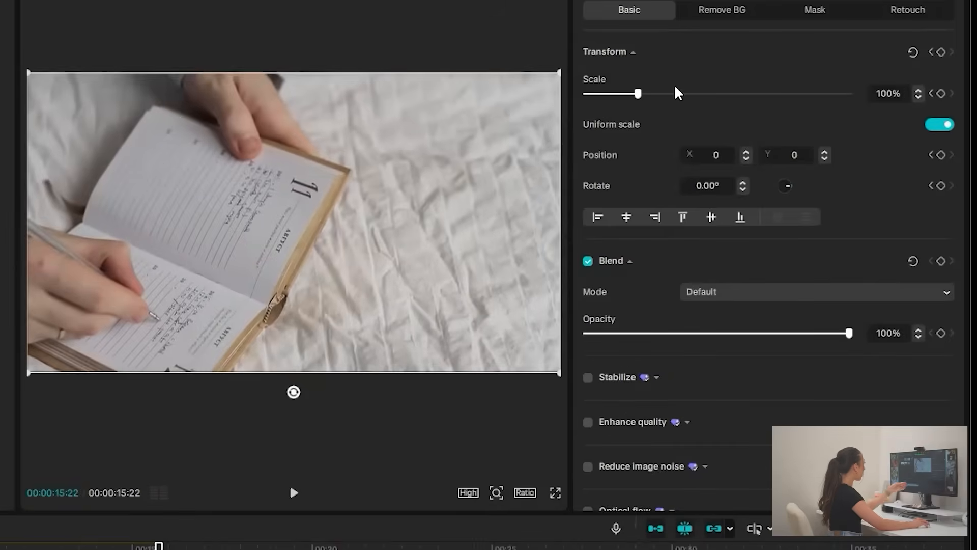
mouse_move(672, 101)
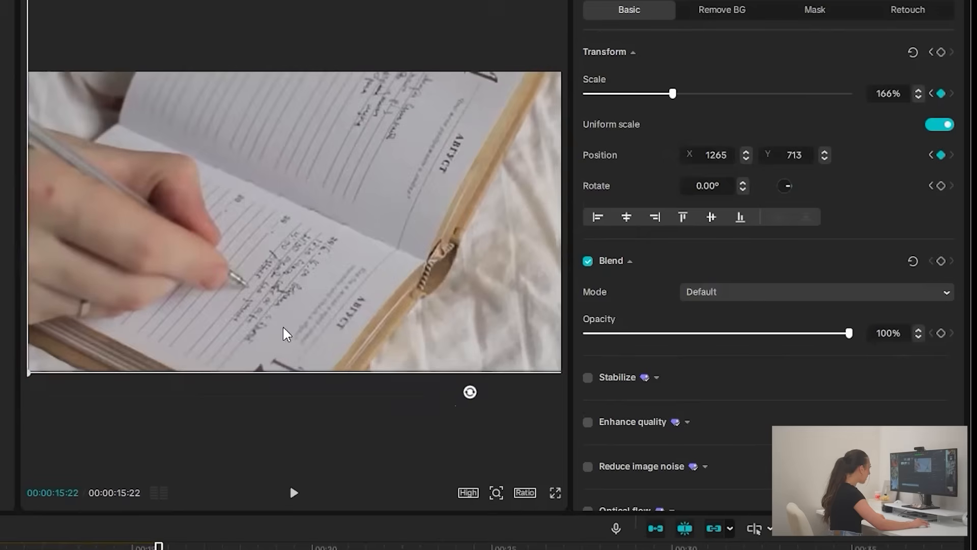
mouse_move(367, 280)
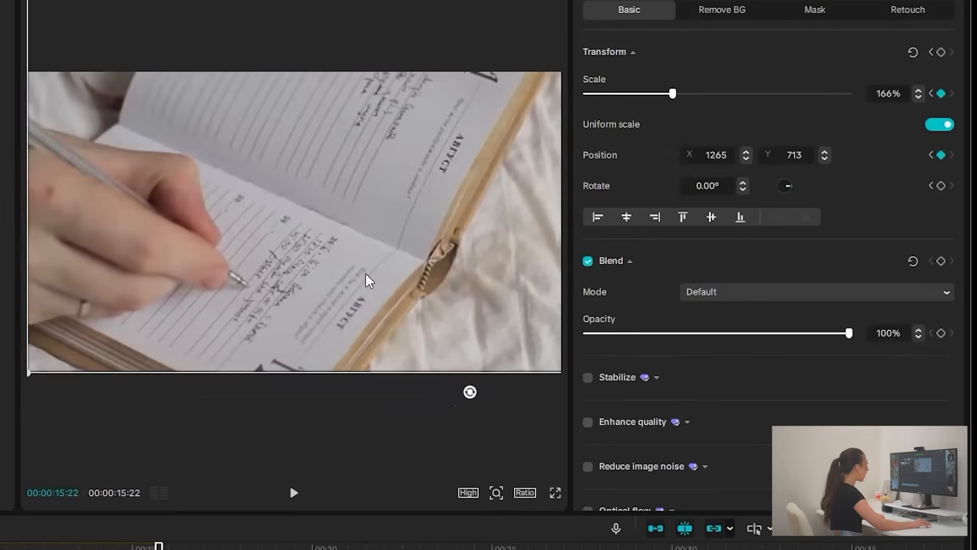
mouse_move(484, 174)
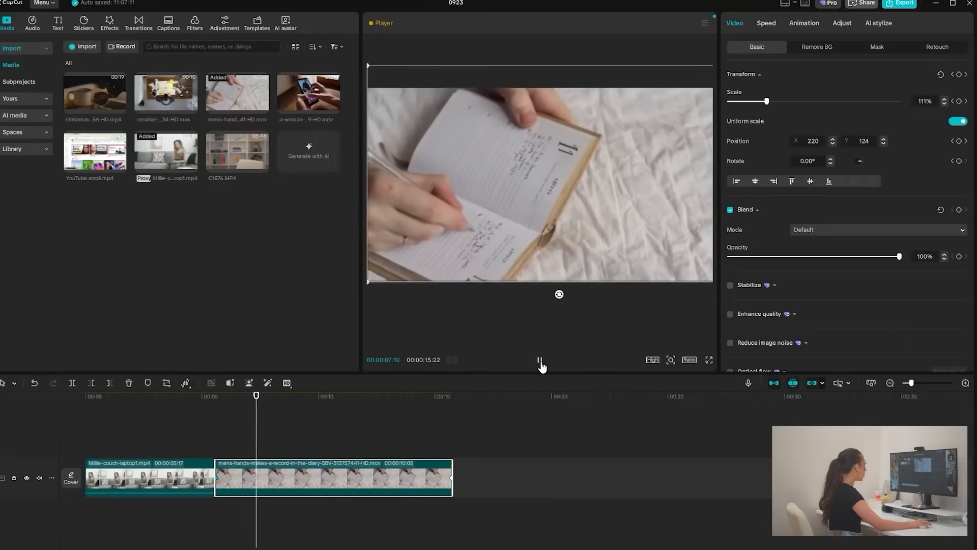
Stop the preview of the diary clip's 166% push-in zoom.
click(539, 360)
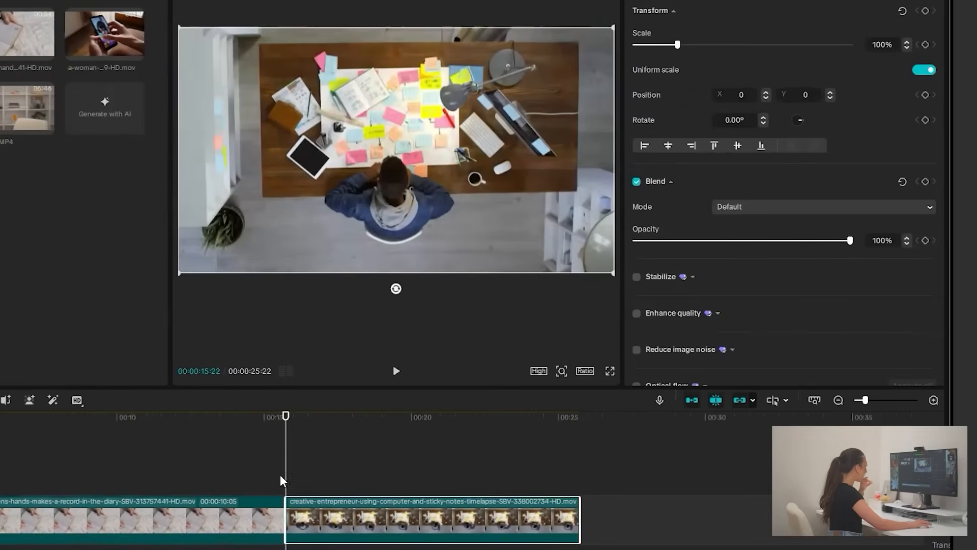
mouse_move(225, 74)
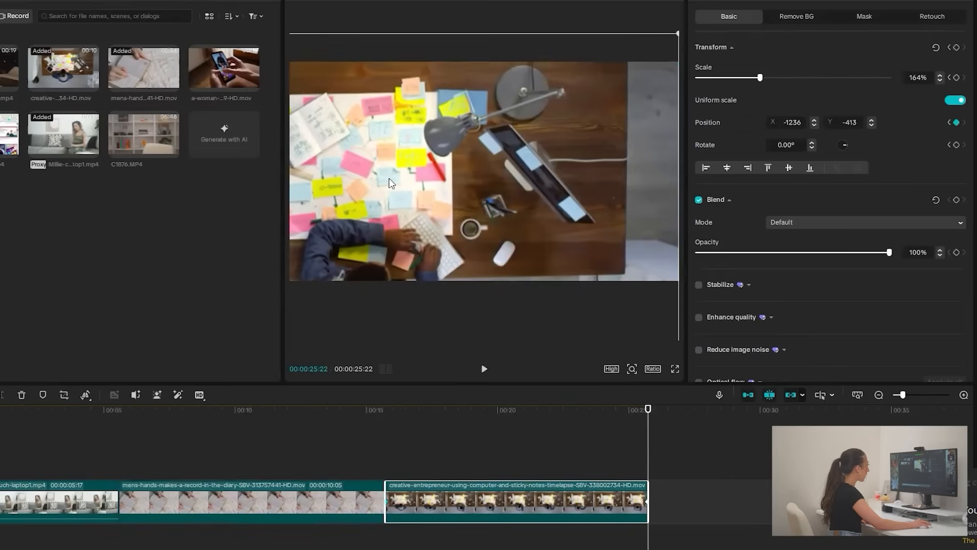
mouse_move(652, 411)
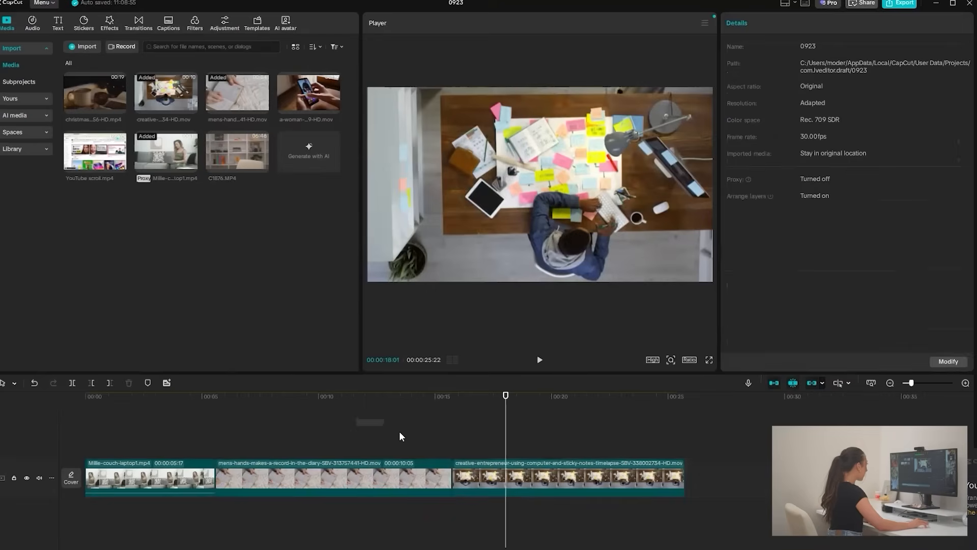
Select the 5:17 couch clip and move the playhead to its end.
click(332, 478)
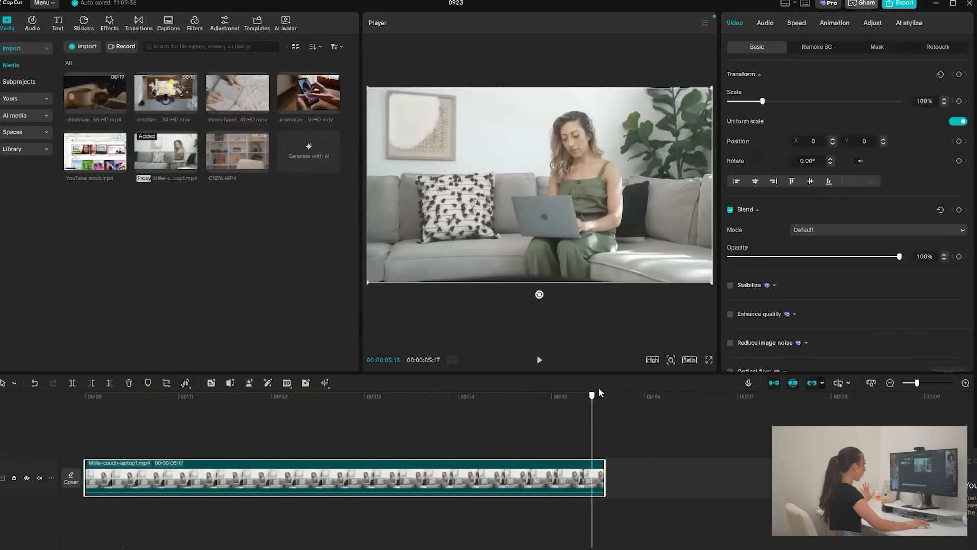
click(603, 395)
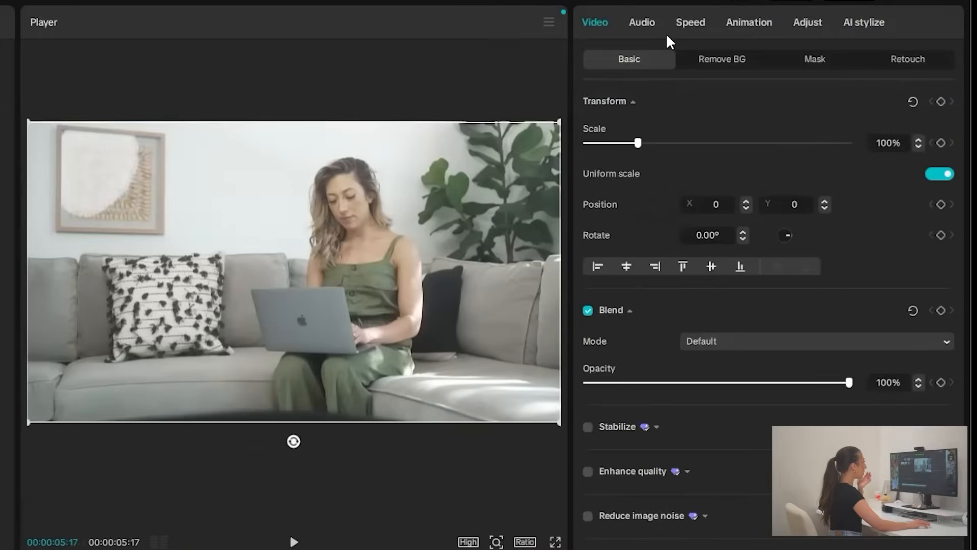
mouse_move(674, 239)
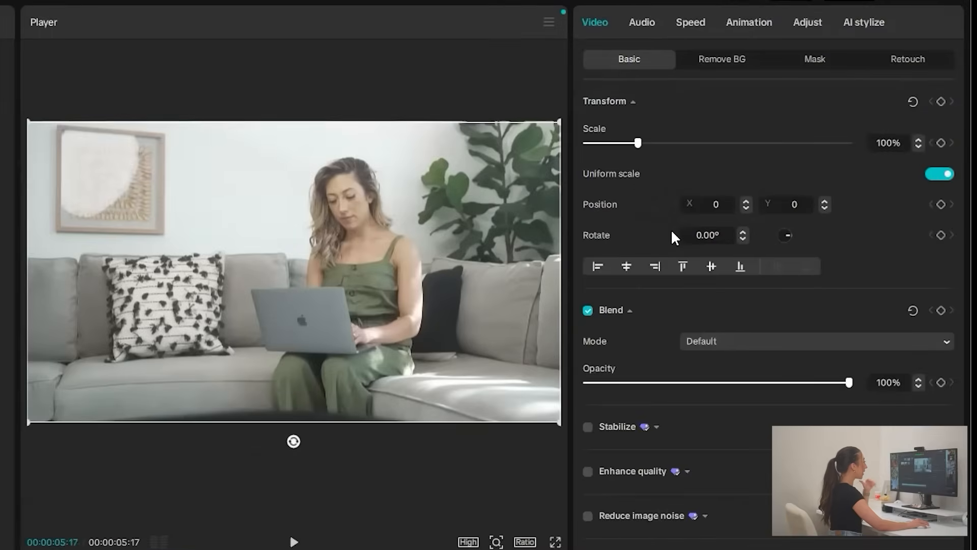
Turn on auto reframe for the couch clip with a 9:16 aspect ratio and apply it.
scroll(down, 3)
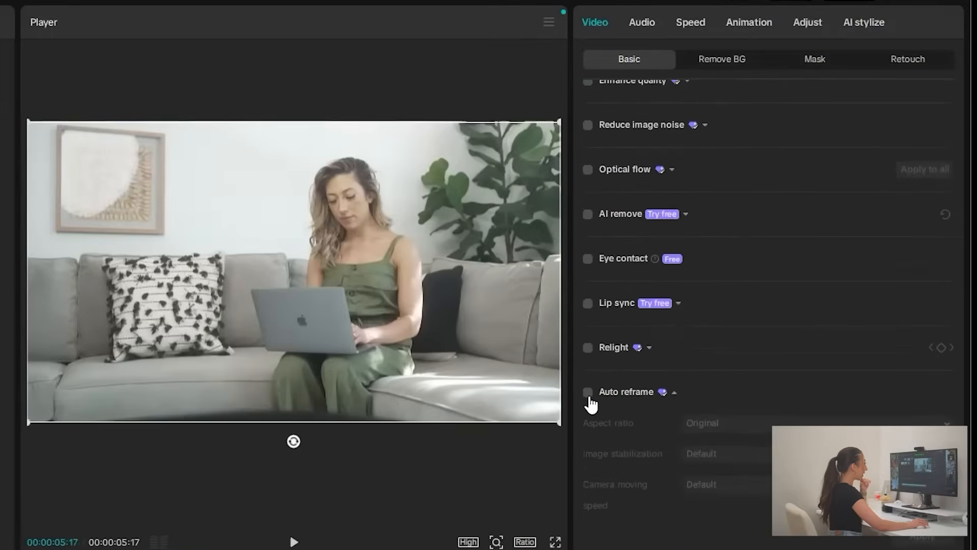
click(588, 391)
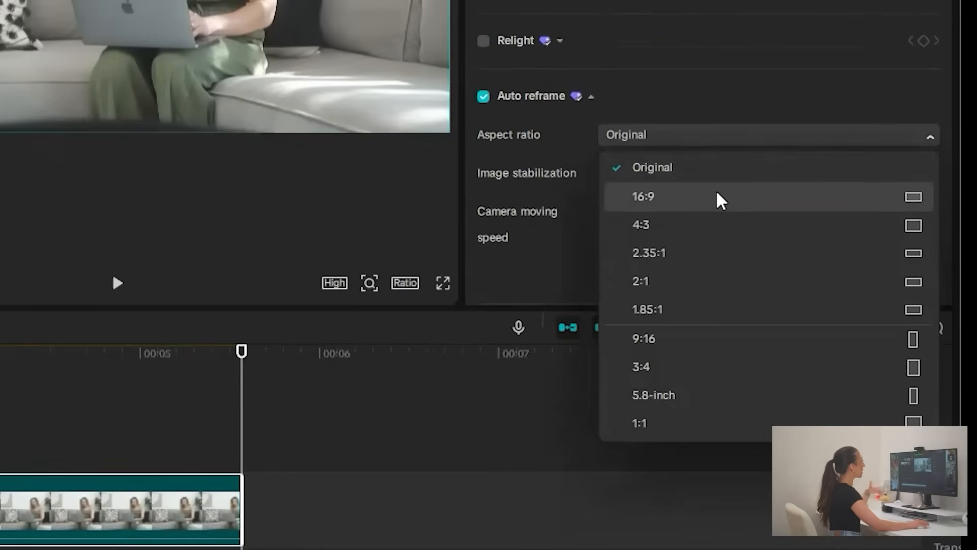
mouse_move(685, 345)
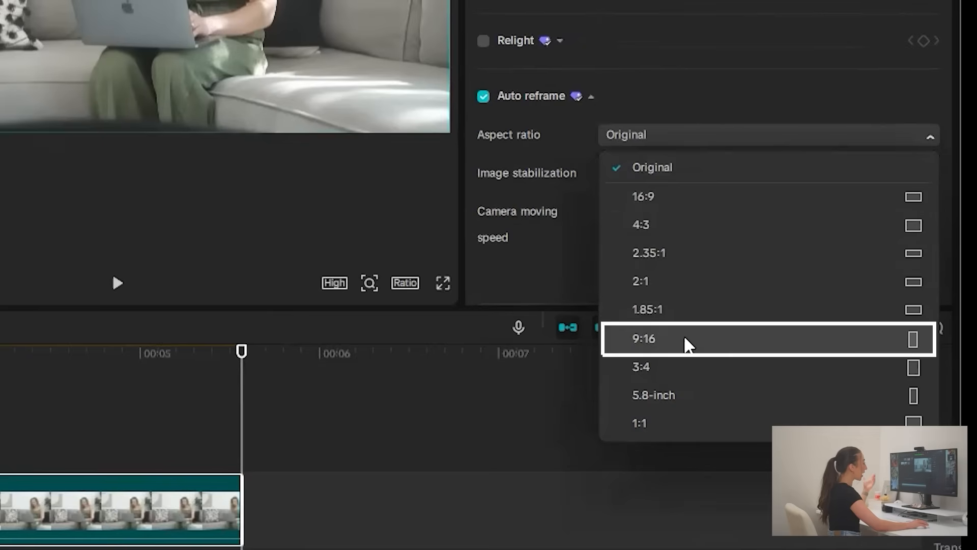
click(645, 338)
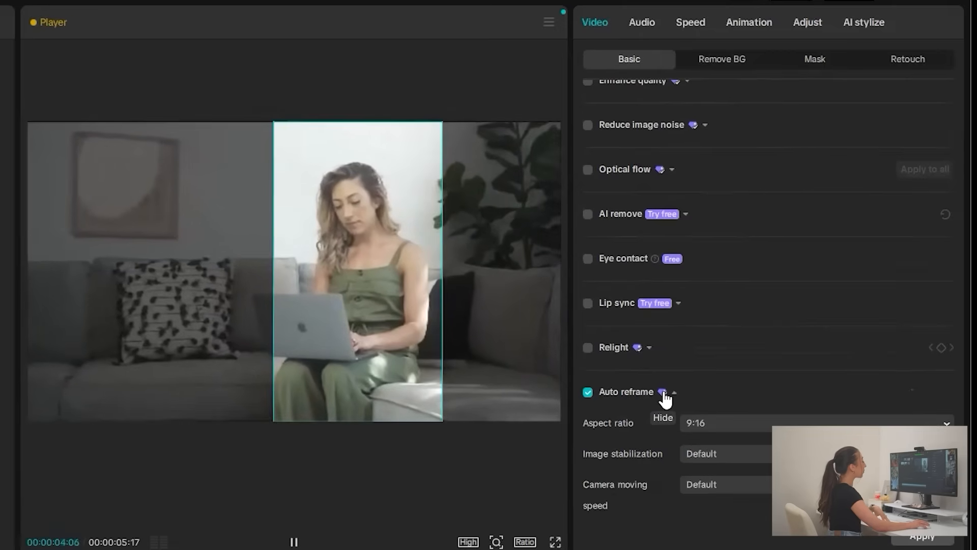
click(293, 541)
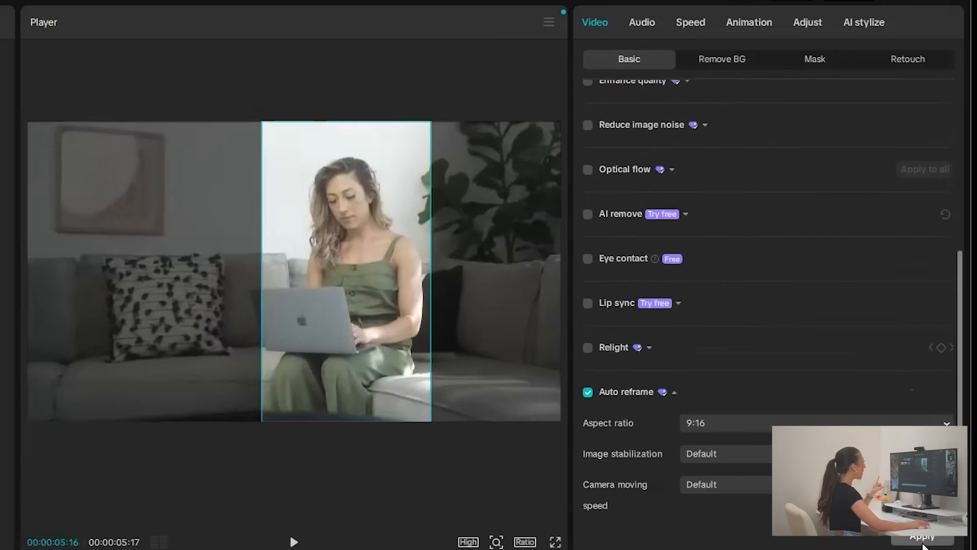
click(921, 536)
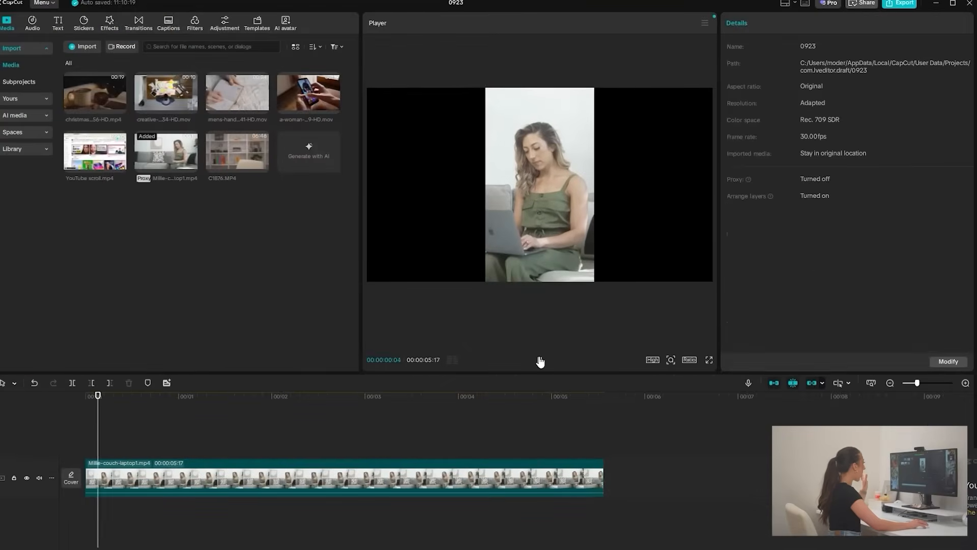
Play the vertical 9:16 couch clip in the Player, then rewind to the start.
click(314, 396)
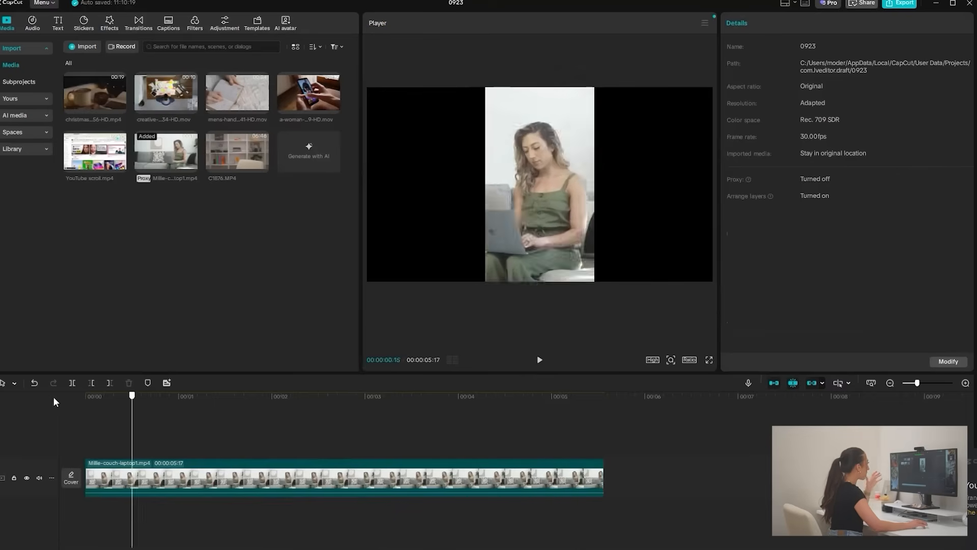
click(86, 396)
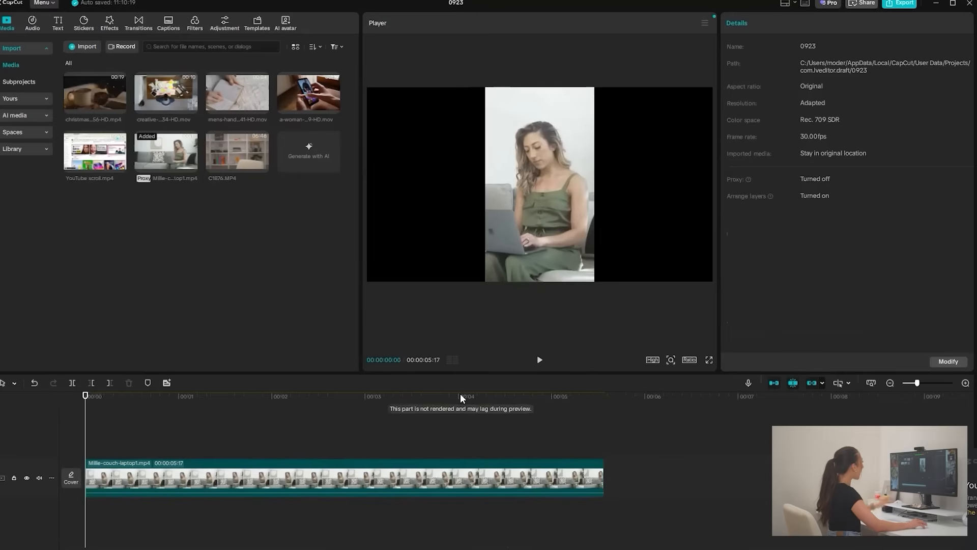